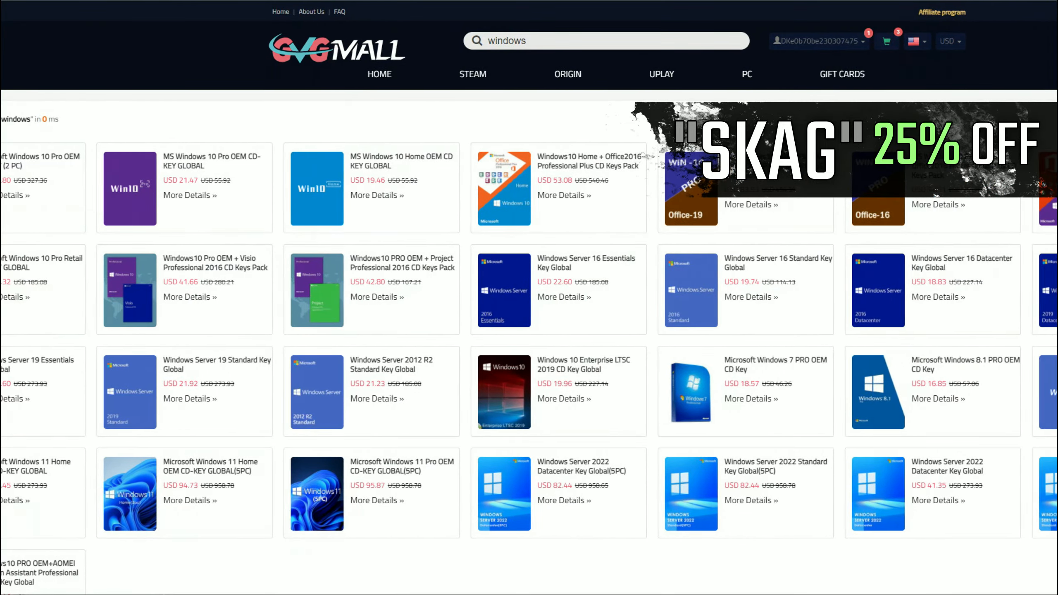
# Step: Order the Windows 10 Pro OEM key with promo code SKAG, then activate Windows
pyautogui.write('SKAG')
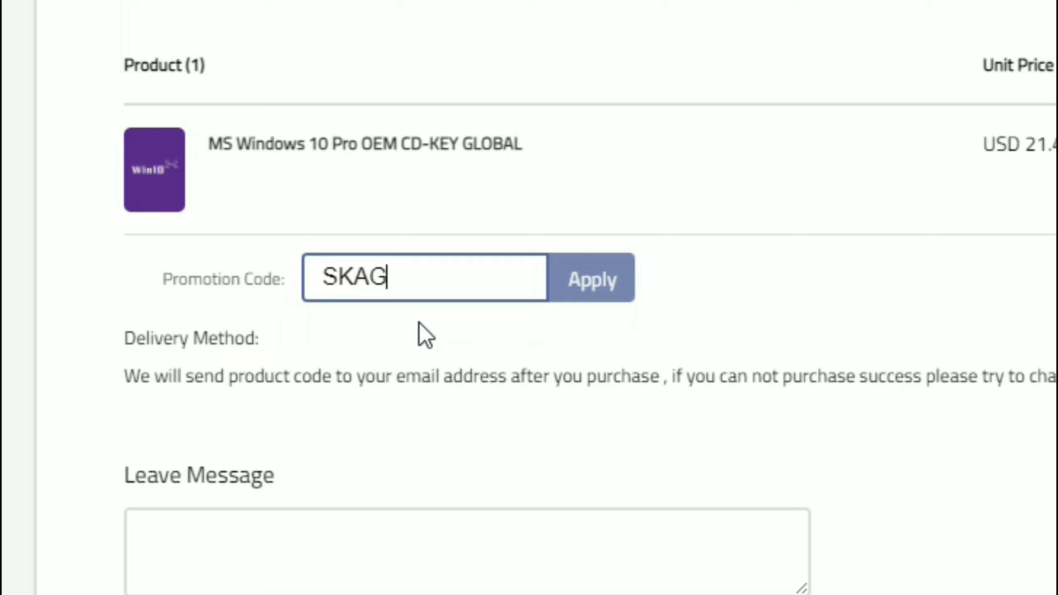
pyautogui.scroll(-3)
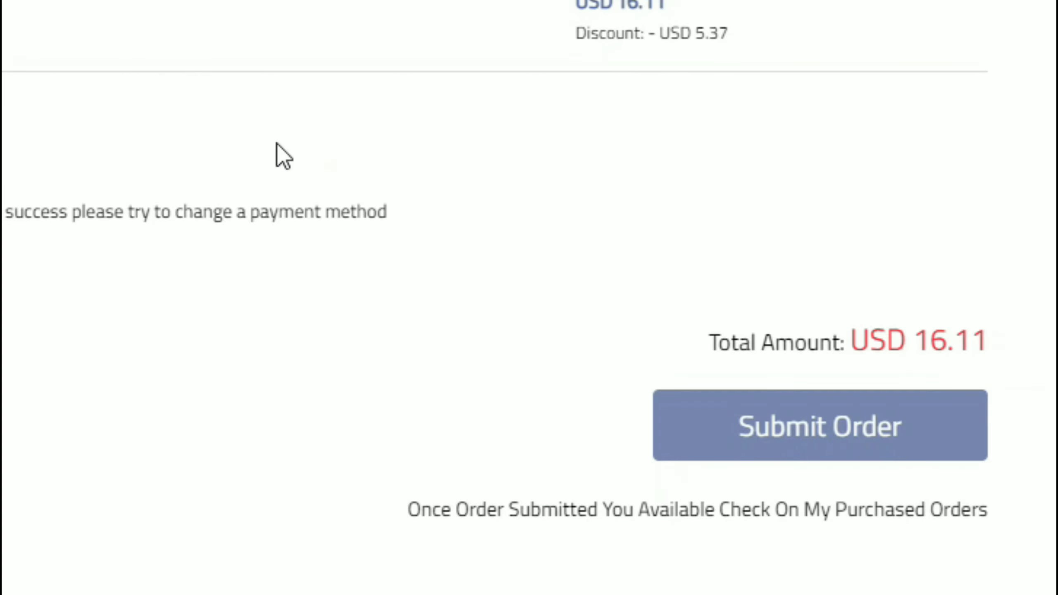
pyautogui.click(819, 426)
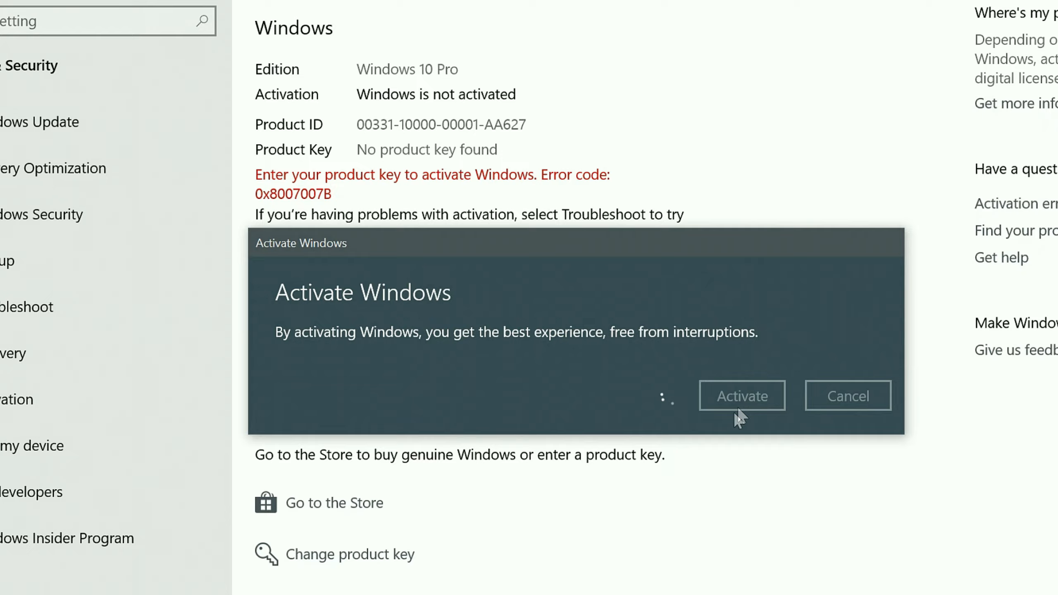
pyautogui.click(742, 396)
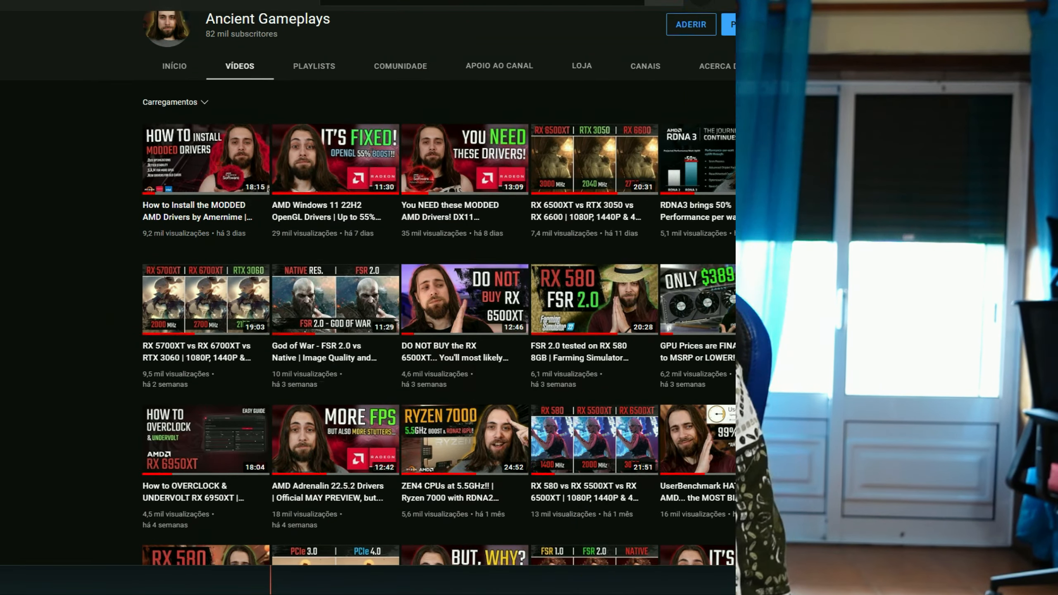
pyautogui.scroll(-3)
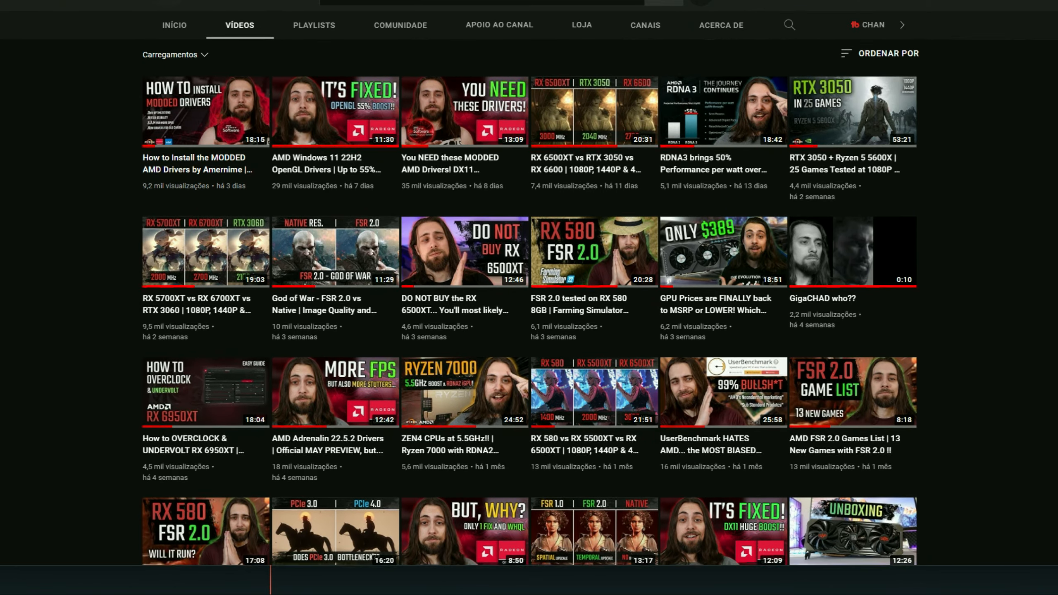
pyautogui.scroll(-3)
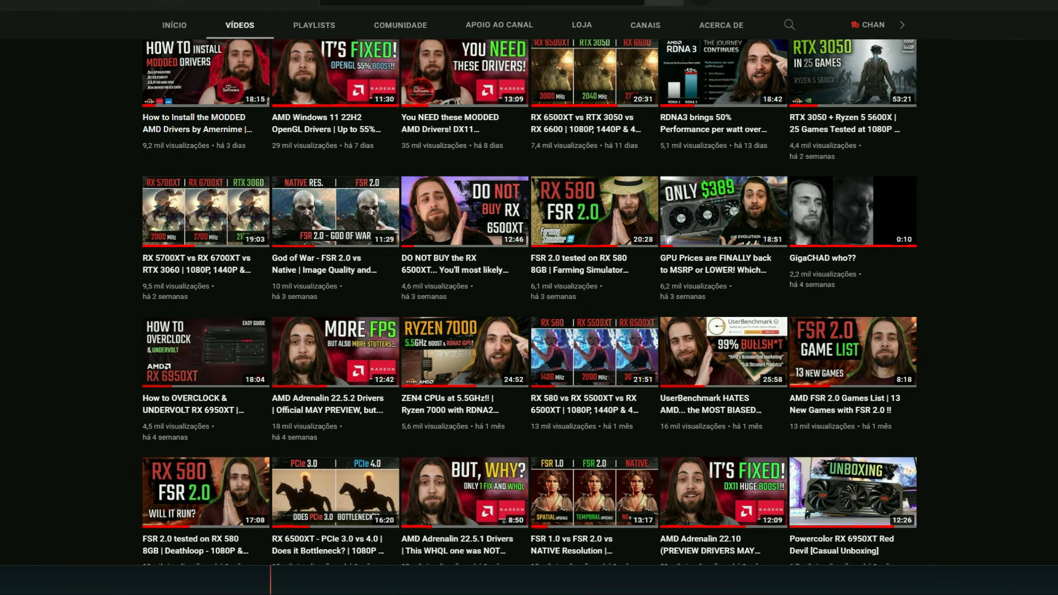
pyautogui.scroll(-3)
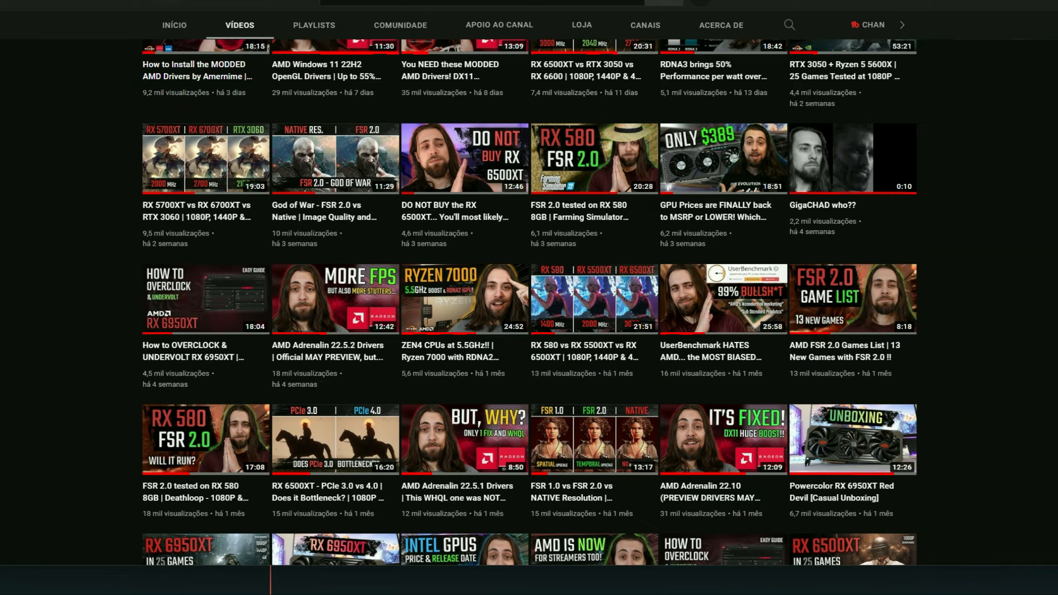
pyautogui.scroll(-3)
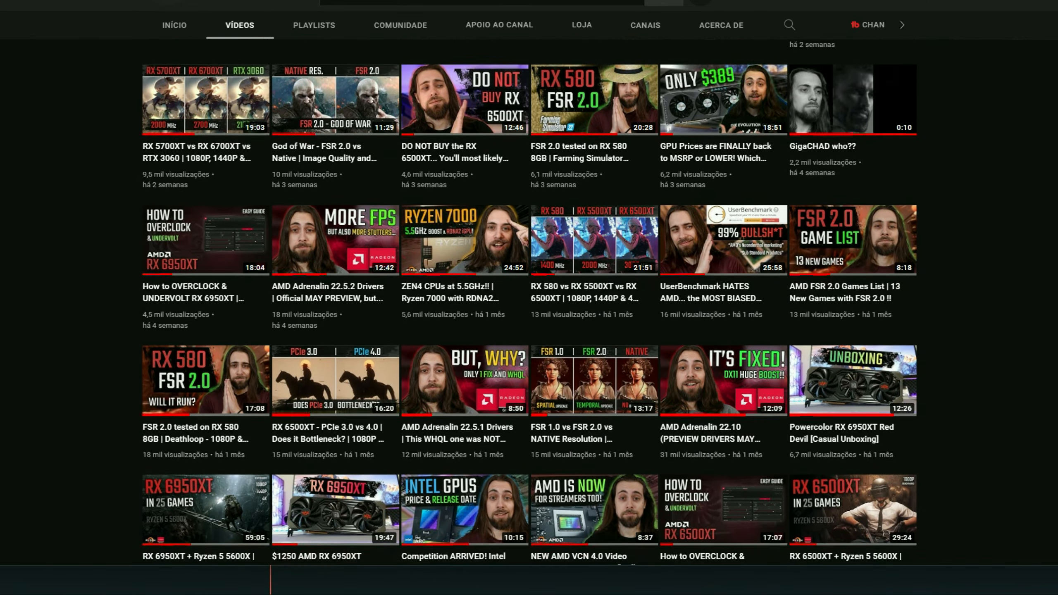
pyautogui.scroll(-3)
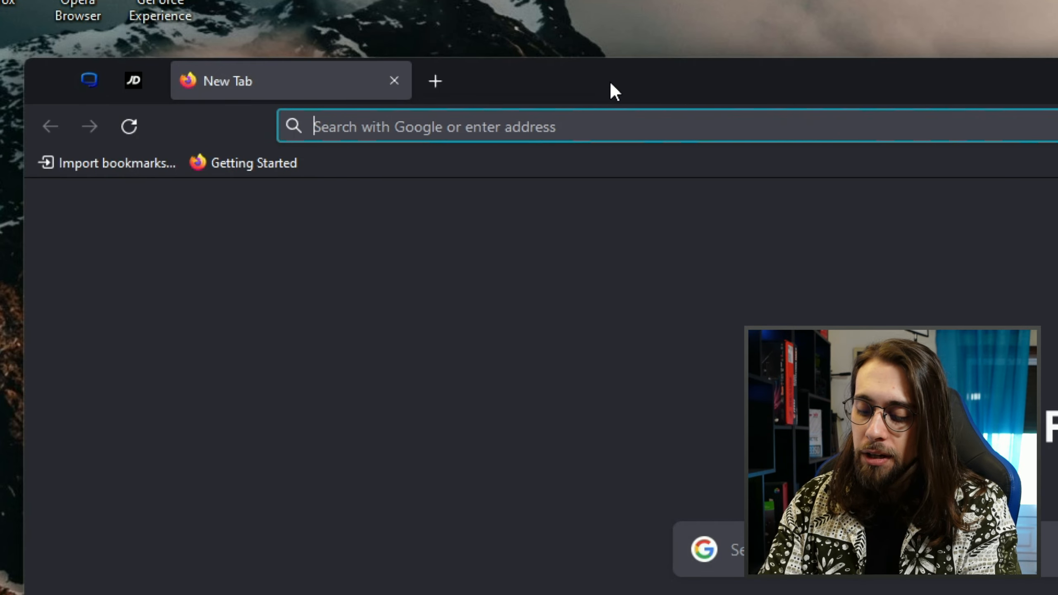
# Step: Download the Afterburner setup archive from MSI's official page, then minimise Firefox
pyautogui.write('msi+afterburner')
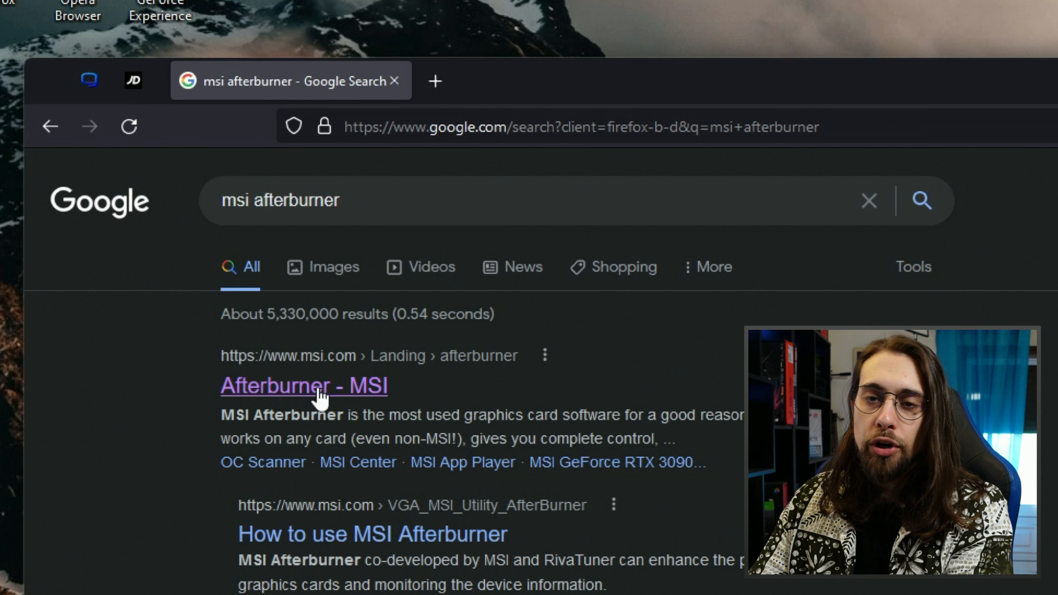
pyautogui.click(305, 385)
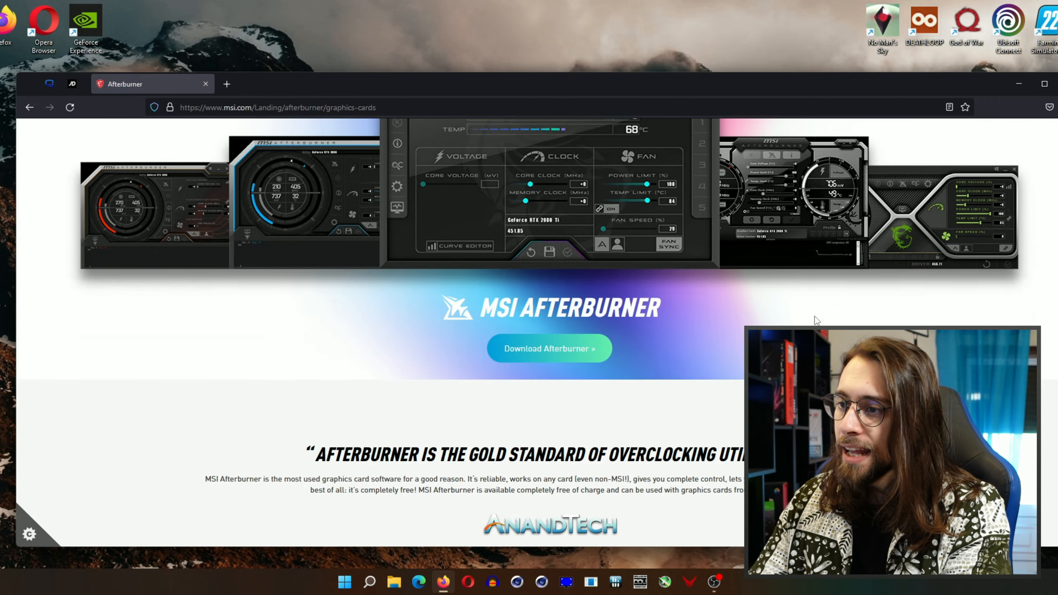
pyautogui.scroll(-3)
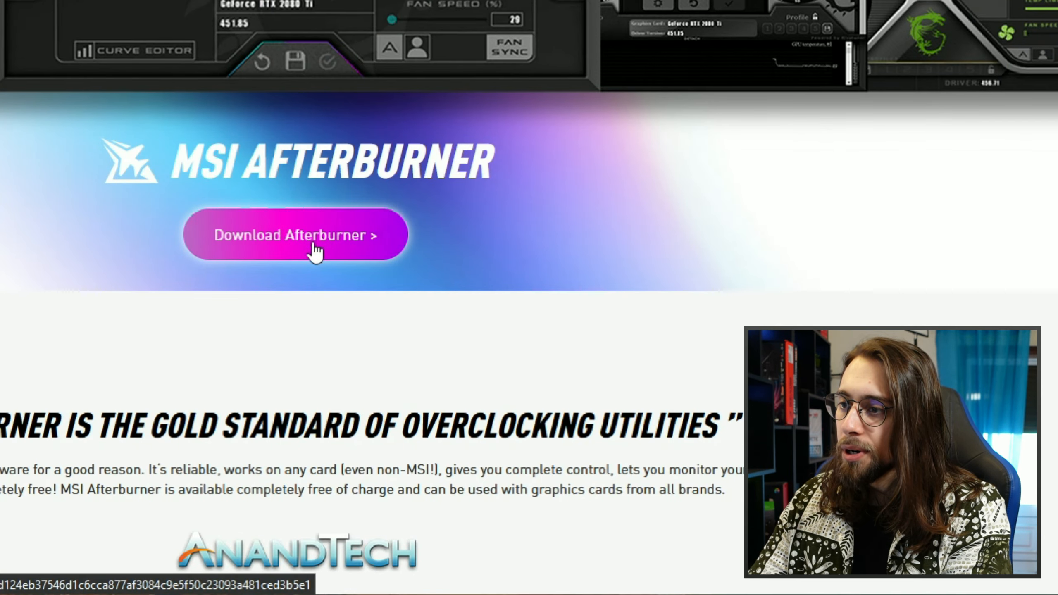
pyautogui.click(294, 235)
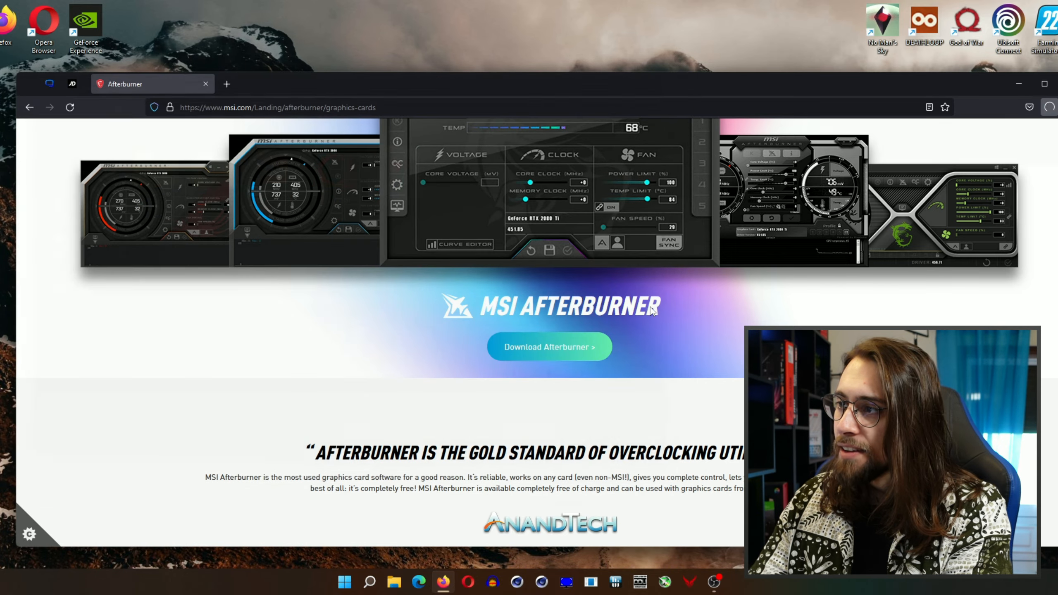
pyautogui.click(548, 346)
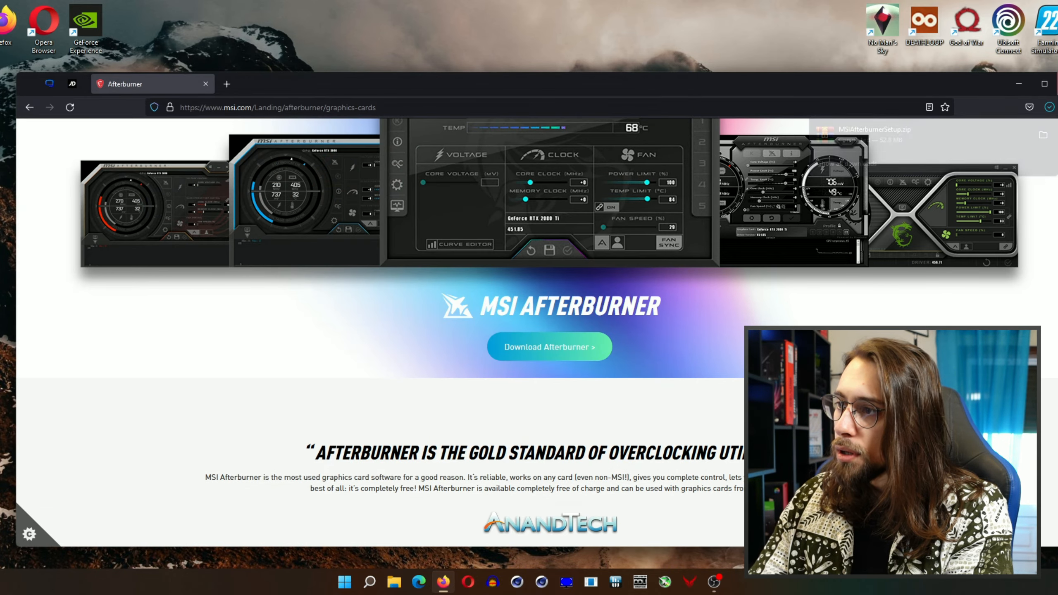
pyautogui.click(1025, 83)
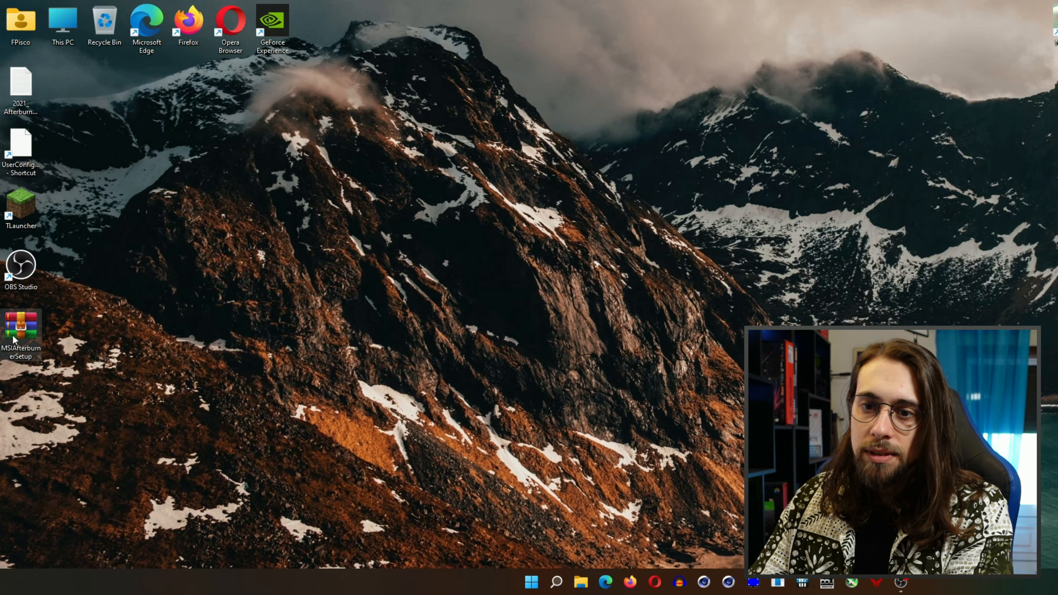
# Step: Extract and run MSIAfterburnerSetup from its zip, then open Windows search
pyautogui.doubleClick(21, 327)
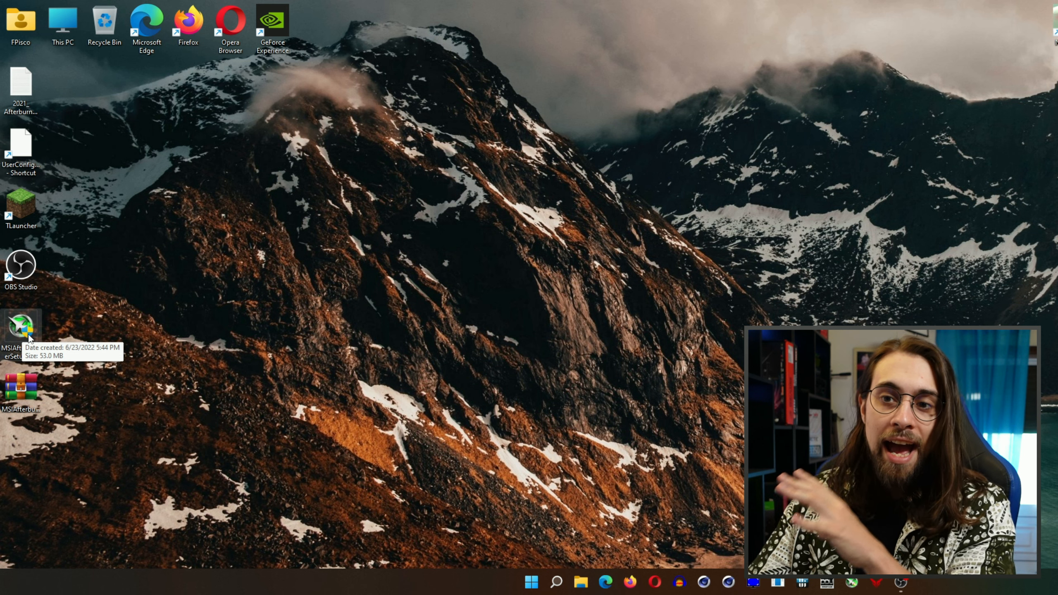
pyautogui.moveTo(137, 404)
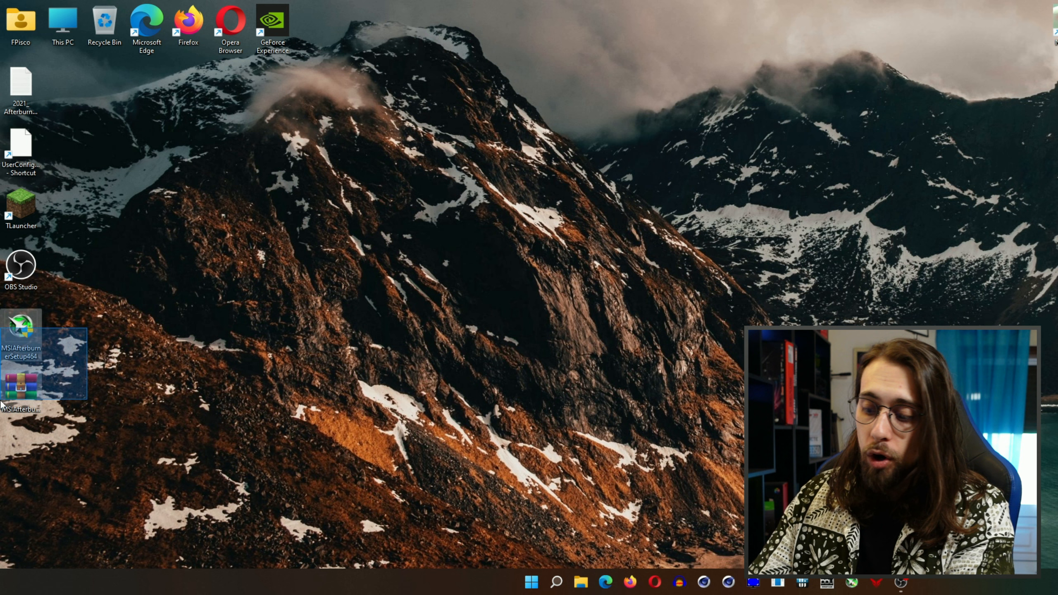
pyautogui.click(556, 581)
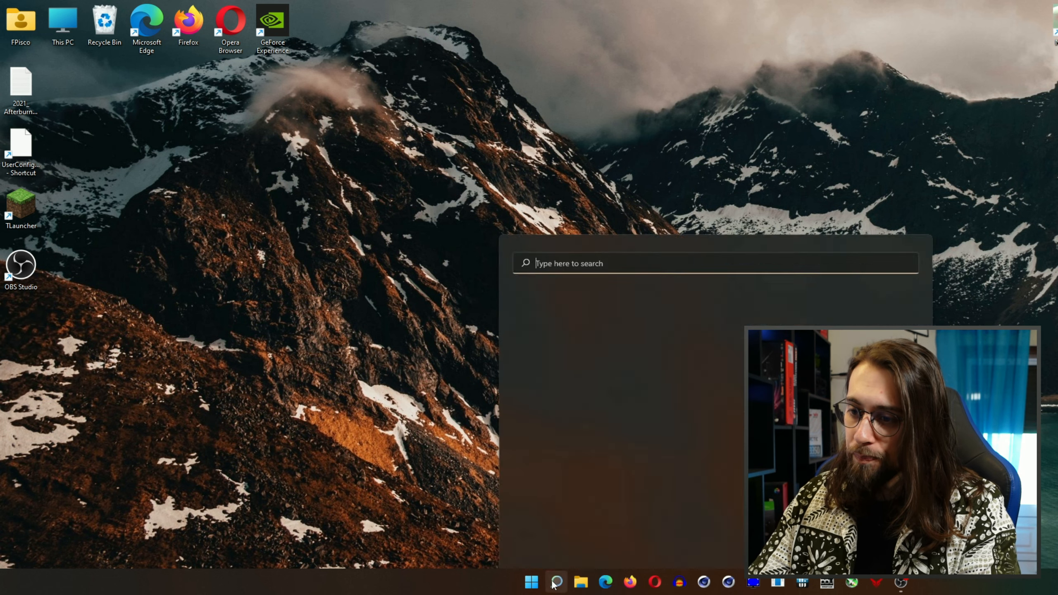
# Step: Launch MSI Afterburner and max the Power Limit at 126% with Temp Limit 90 °C
pyautogui.click(555, 581)
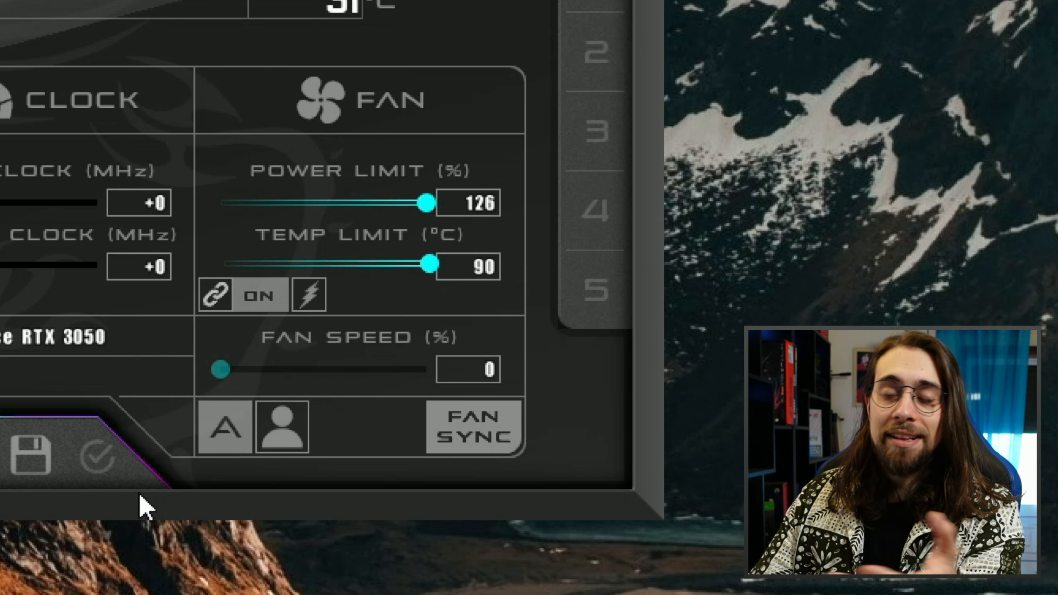
pyautogui.moveTo(479, 175)
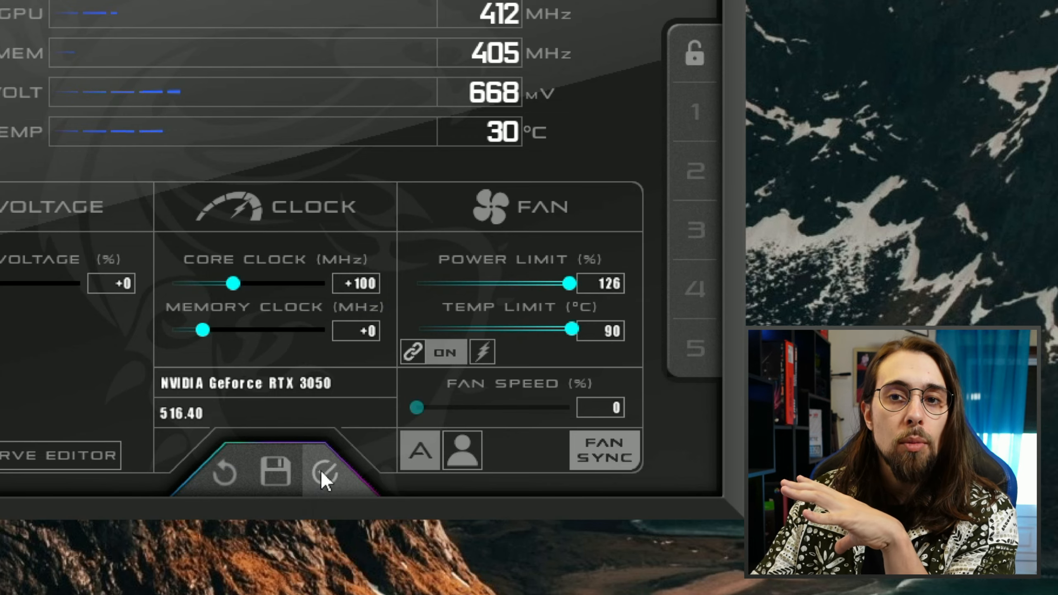
# Step: Commit the +100 MHz core clock and 126% power limit to the RTX 3050
pyautogui.click(327, 472)
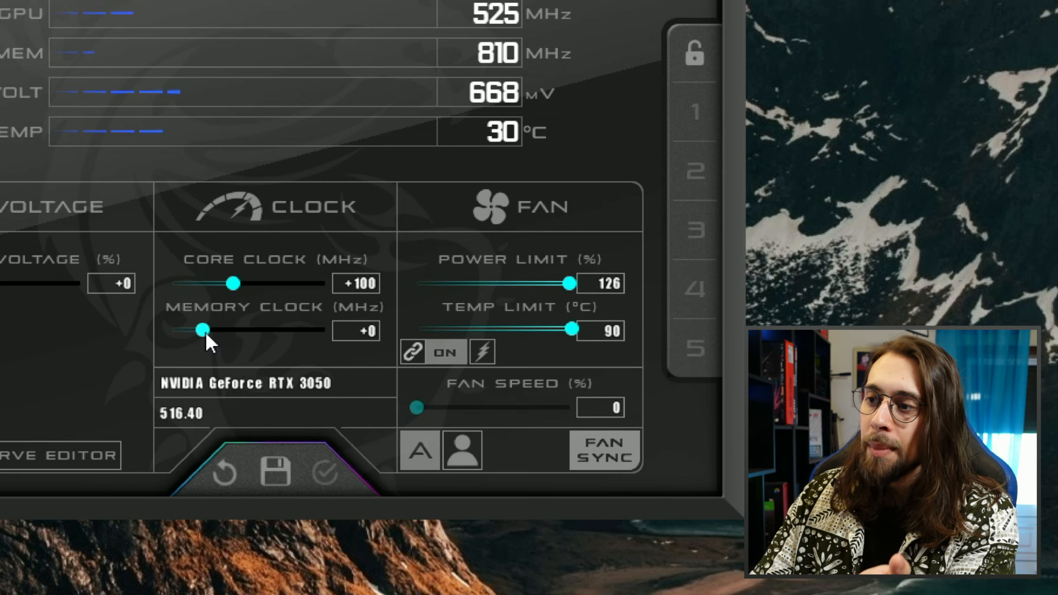
pyautogui.moveTo(201, 330)
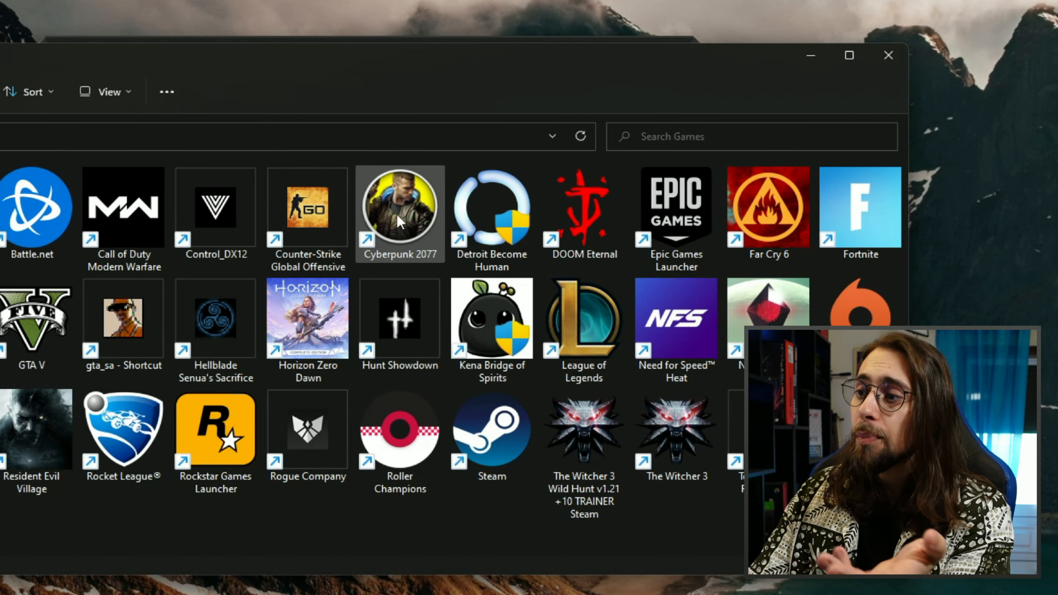
pyautogui.moveTo(399, 209)
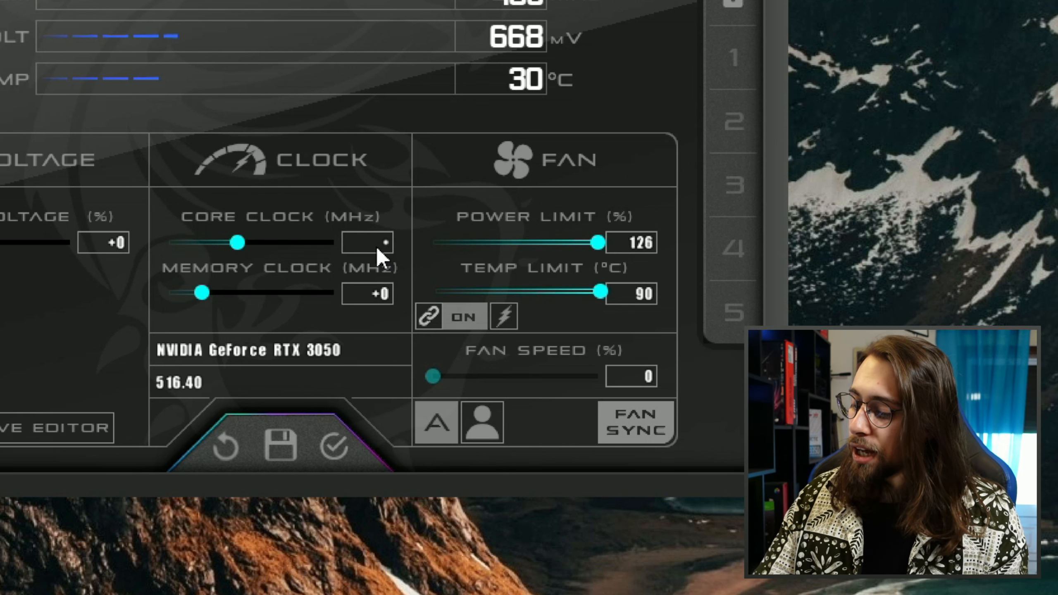
# Step: Test a +150 MHz core clock offset, then drag it back to +125 MHz
pyautogui.write('150')
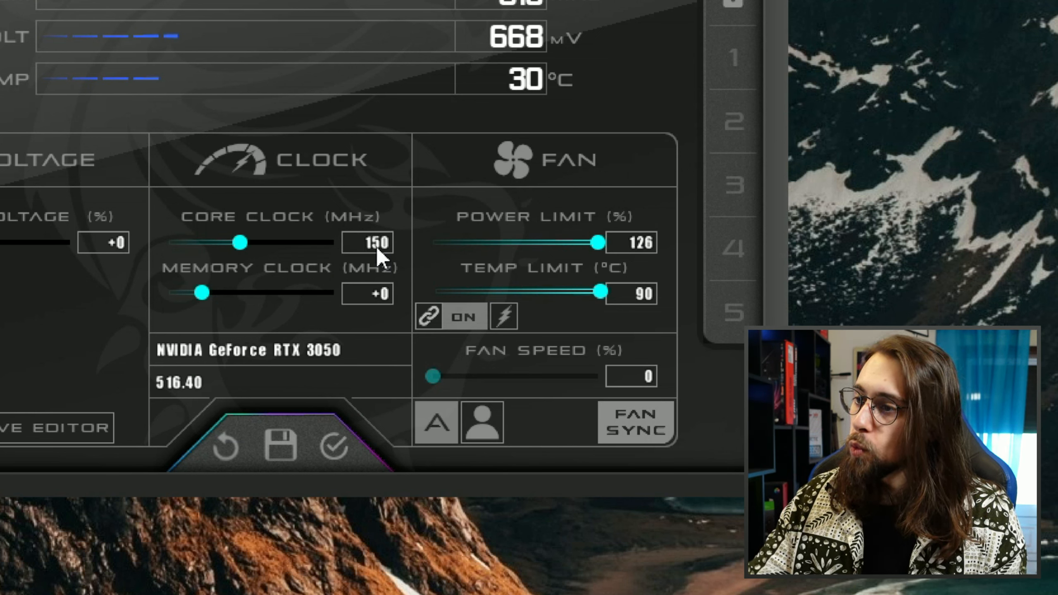
pyautogui.click(368, 242)
pyautogui.write('+200')
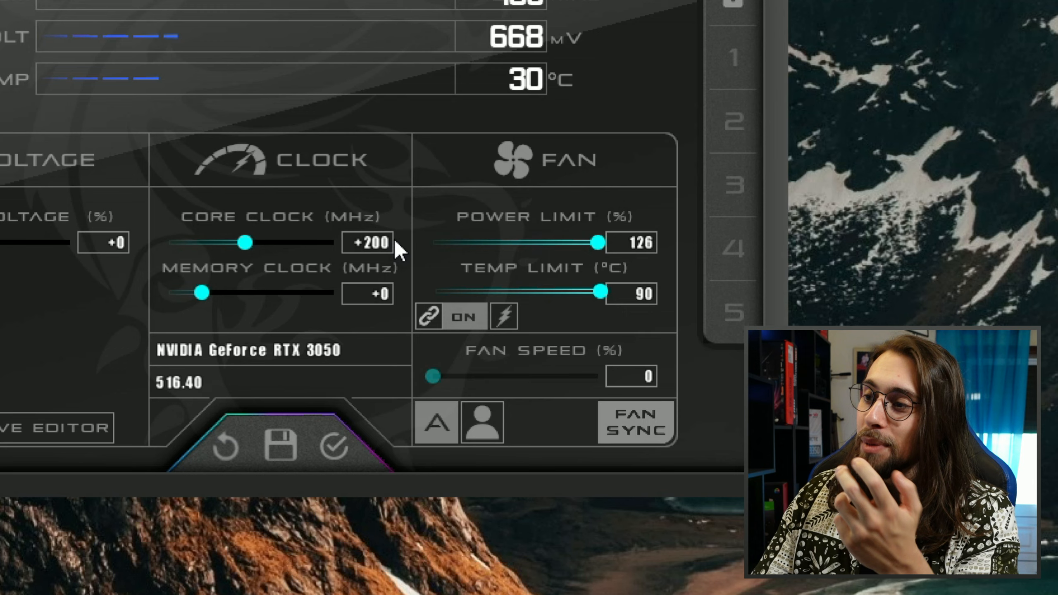
pyautogui.moveTo(367, 242)
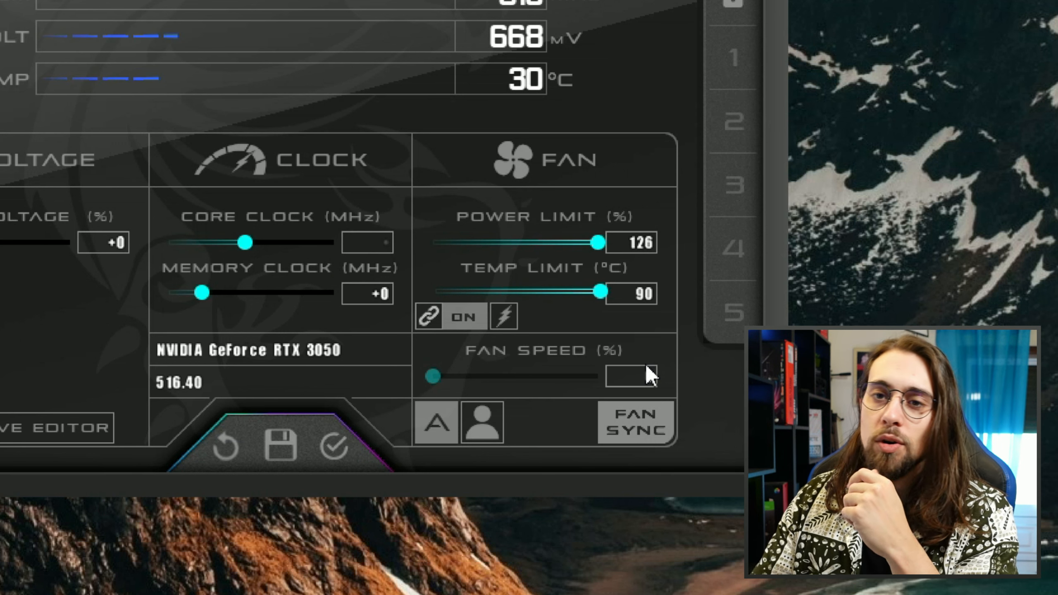
pyautogui.moveTo(245, 242); pyautogui.dragTo(238, 242)
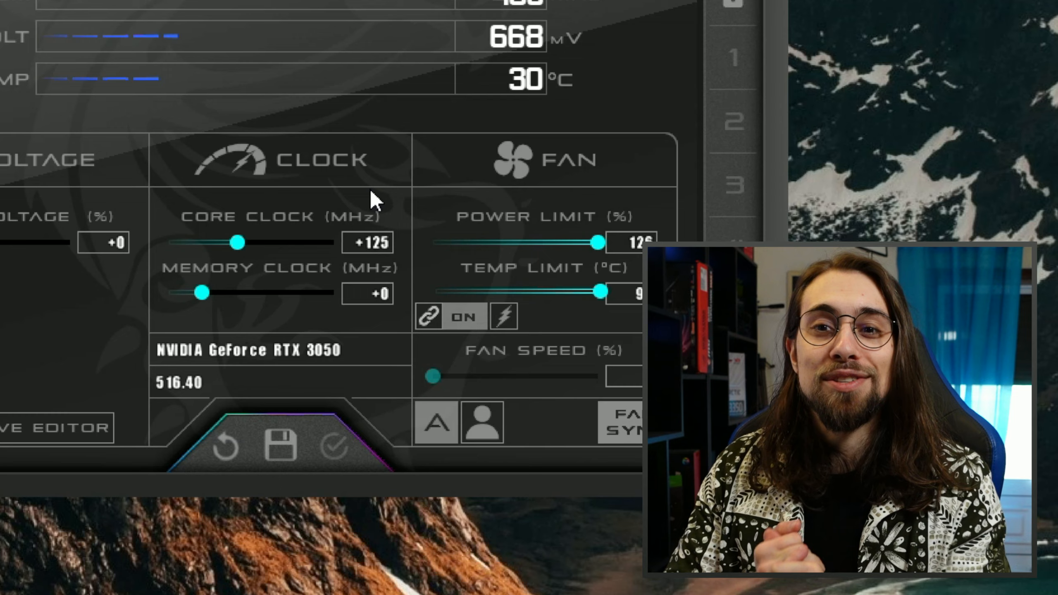
pyautogui.moveTo(405, 256)
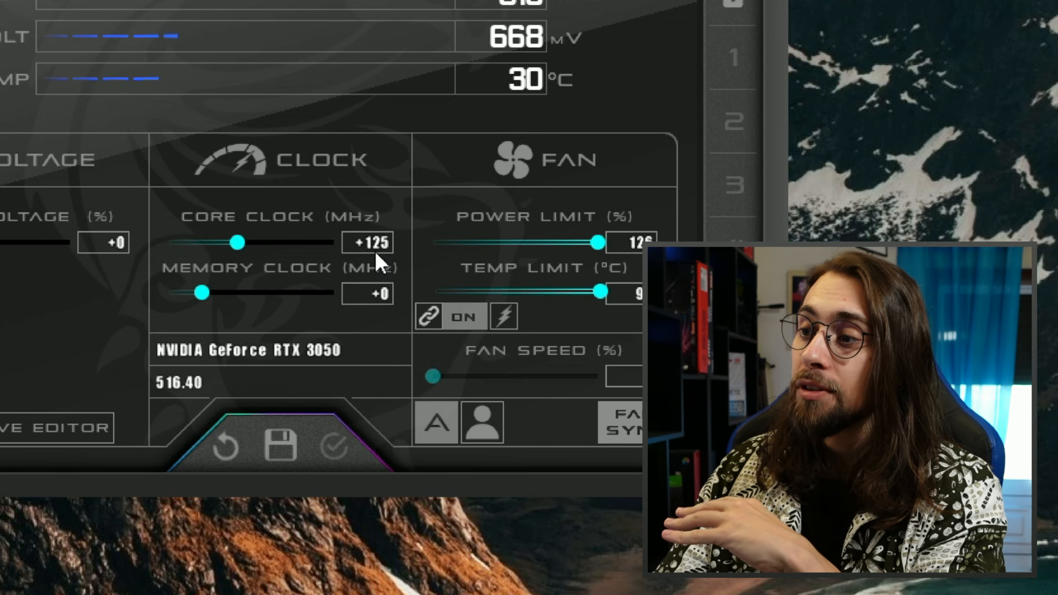
pyautogui.moveTo(368, 243)
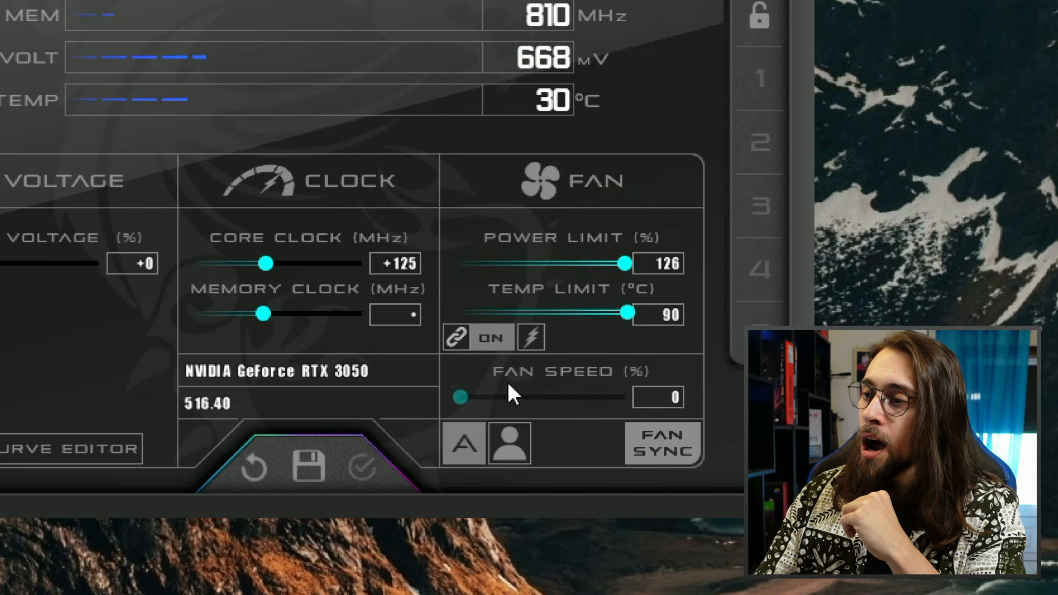
# Step: Raise and apply memory clock offsets, try +1000 MHz, and settle on +900 MHz
pyautogui.moveTo(261, 314); pyautogui.dragTo(290, 313)
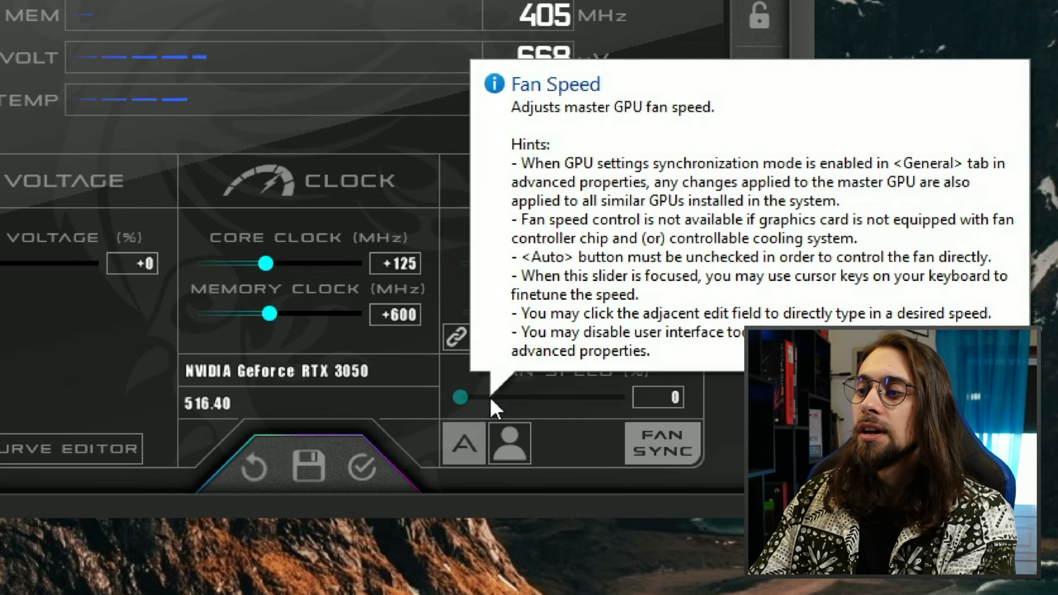
pyautogui.moveTo(414, 337)
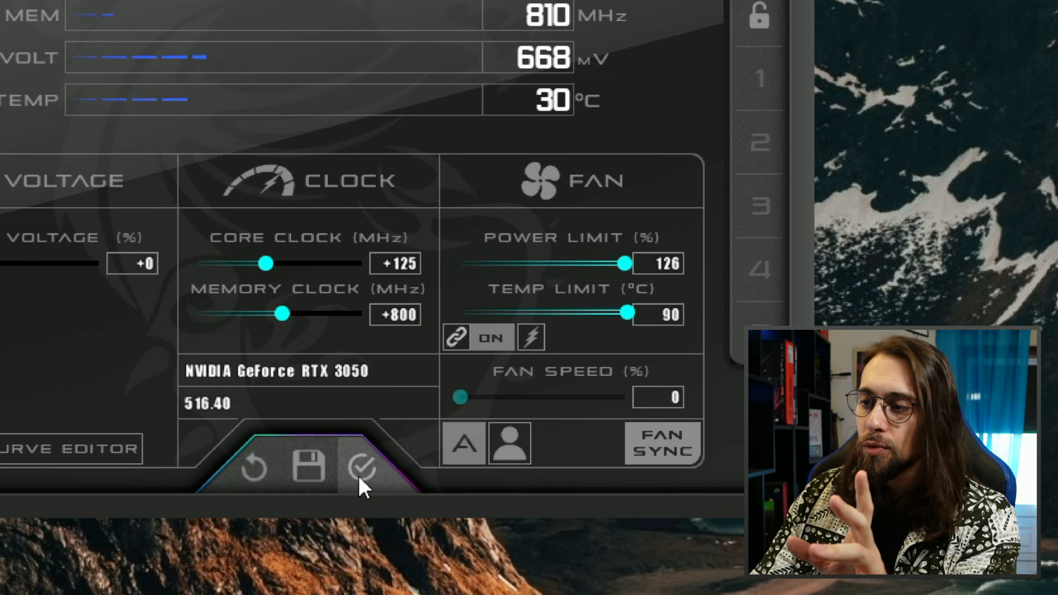
pyautogui.click(359, 466)
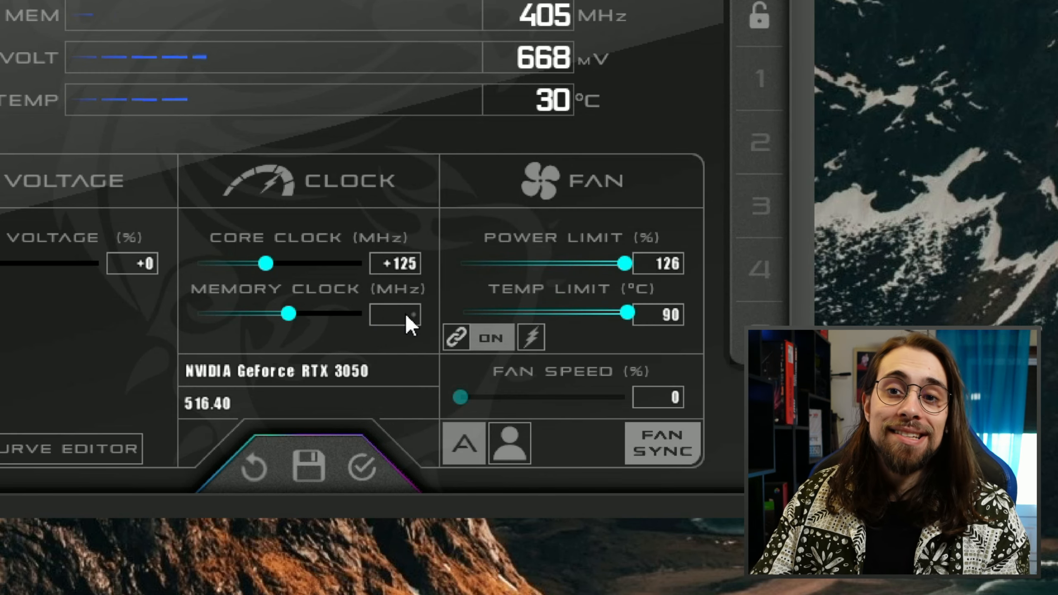
pyautogui.write('1000')
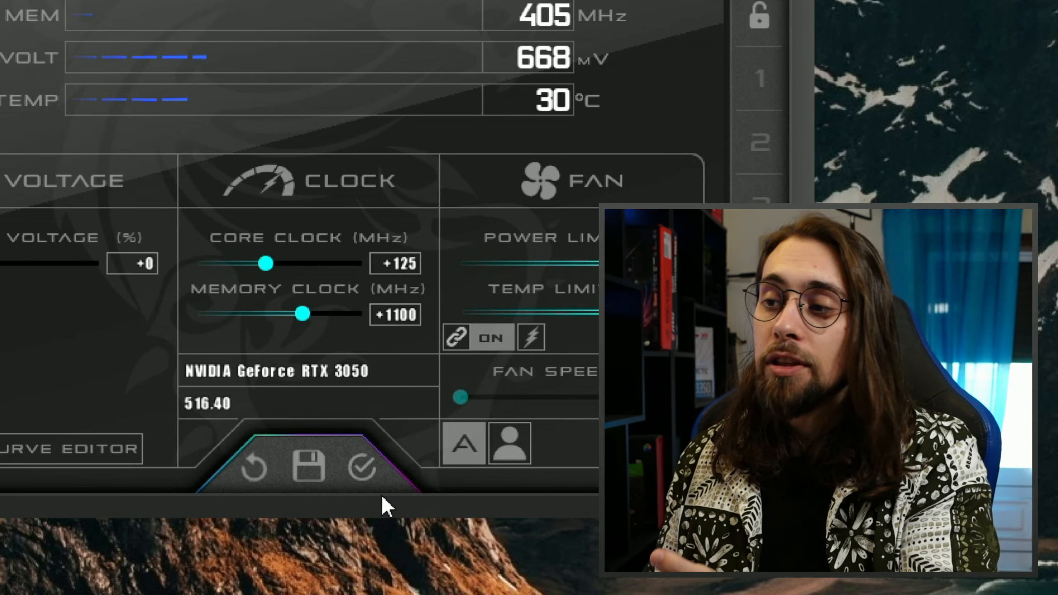
pyautogui.click(361, 466)
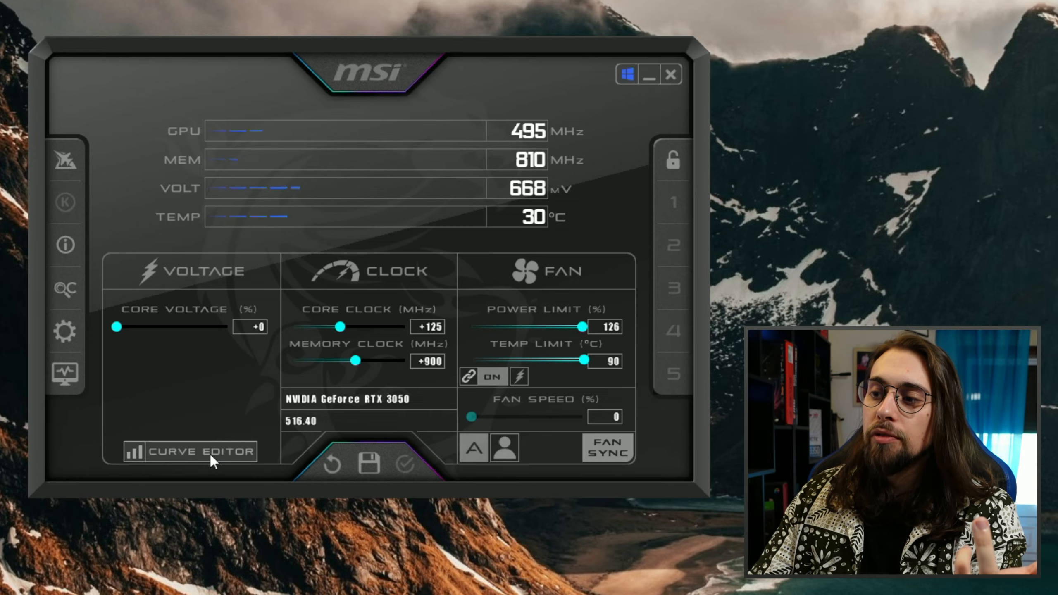
# Step: Open the Voltage/Frequency Curve Editor from the Voltage section
pyautogui.click(200, 451)
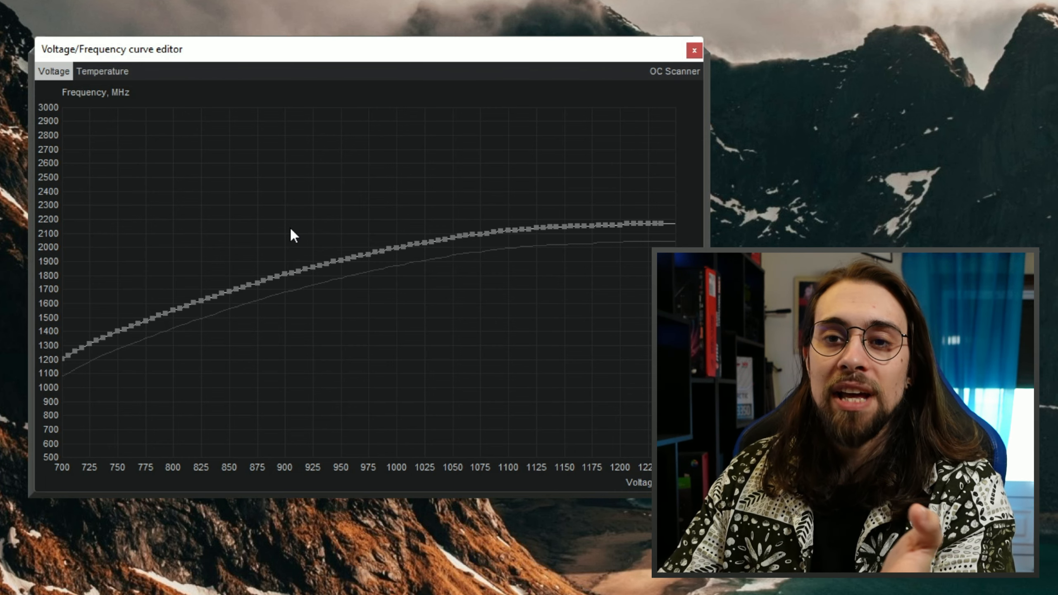
pyautogui.moveTo(472, 247)
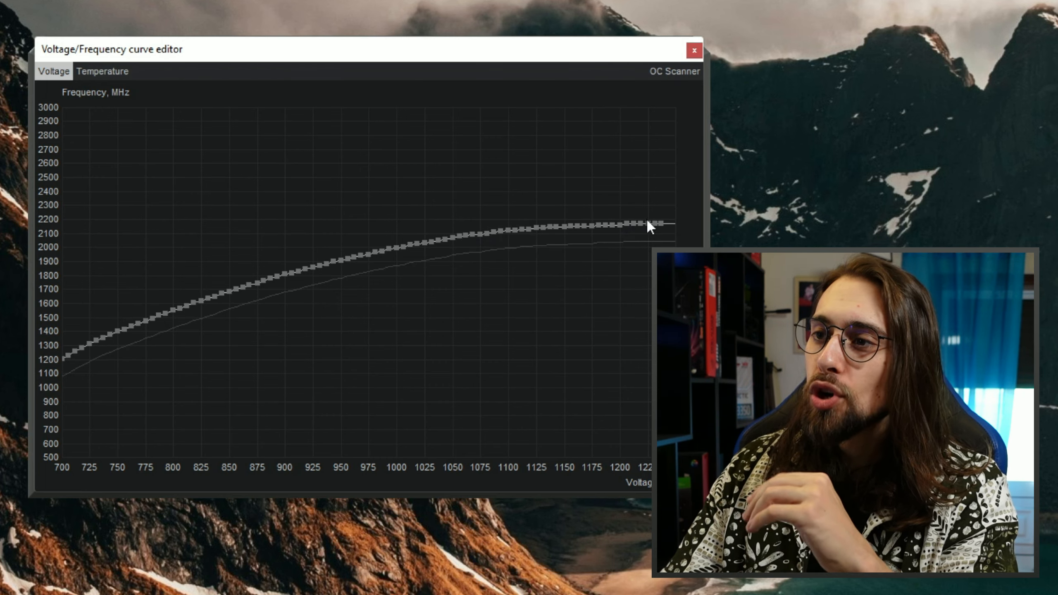
pyautogui.moveTo(562, 268)
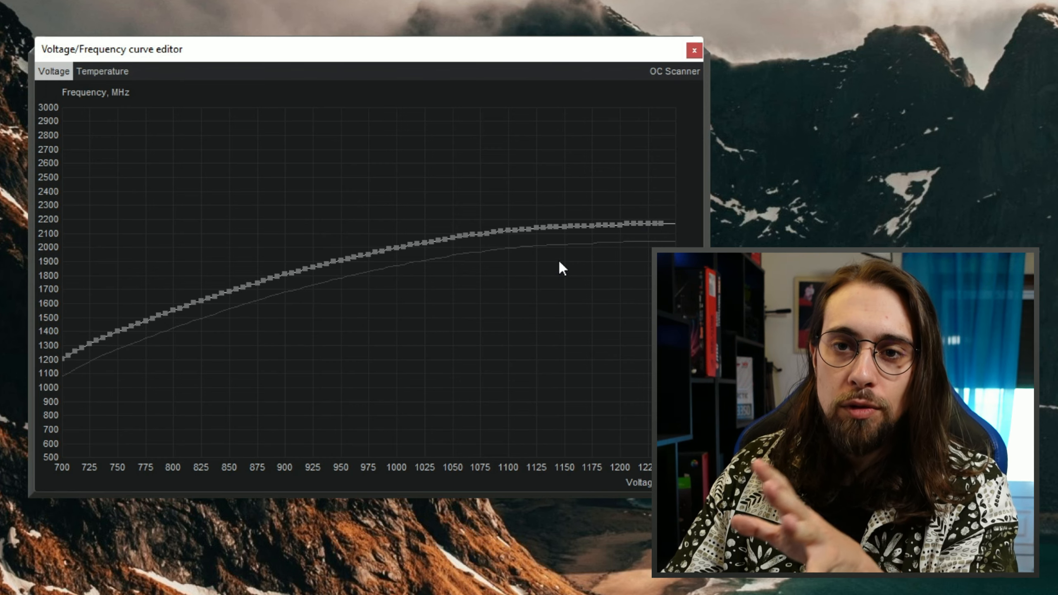
pyautogui.moveTo(603, 226)
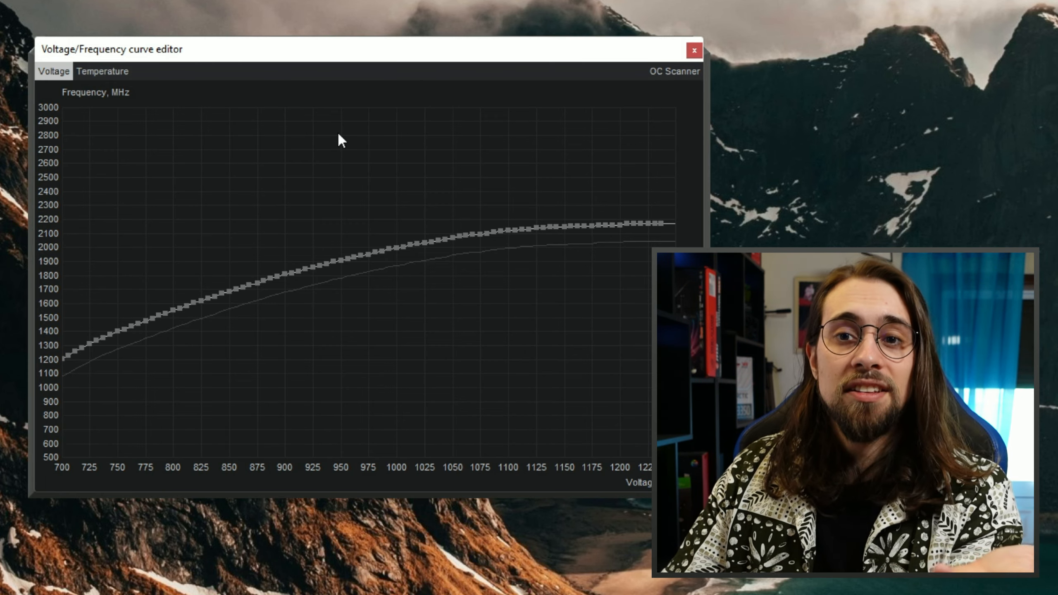
pyautogui.moveTo(550, 159)
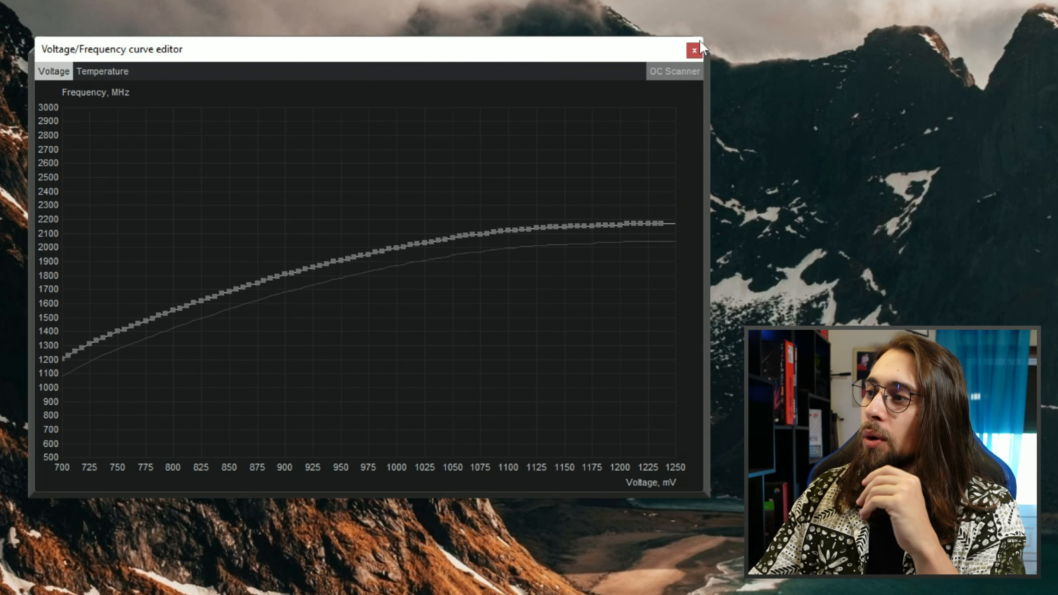
# Step: Close the Voltage/Frequency curve editor window after reviewing the curve
pyautogui.click(693, 49)
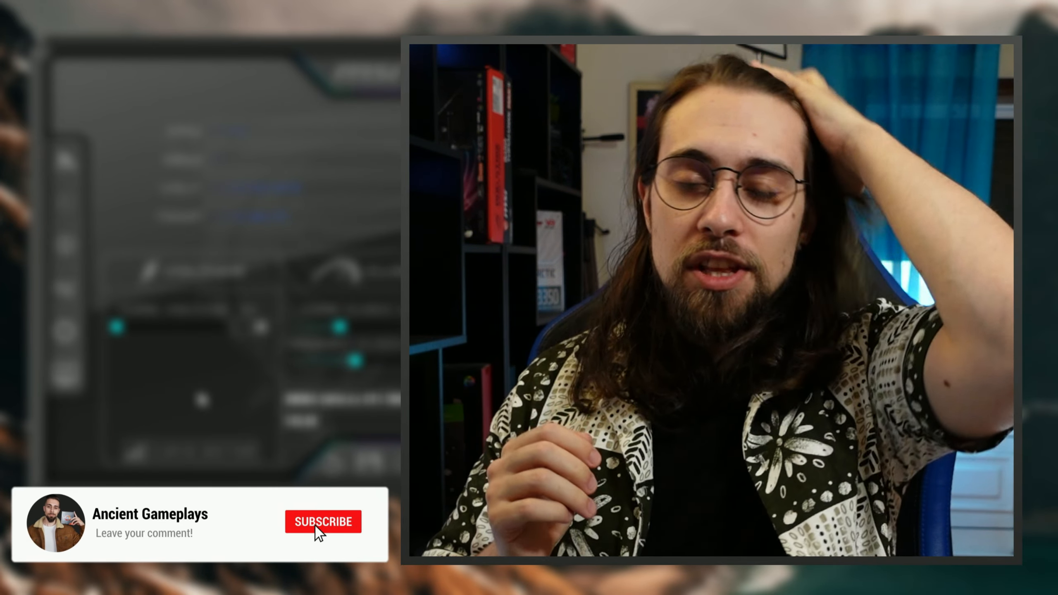
pyautogui.click(322, 520)
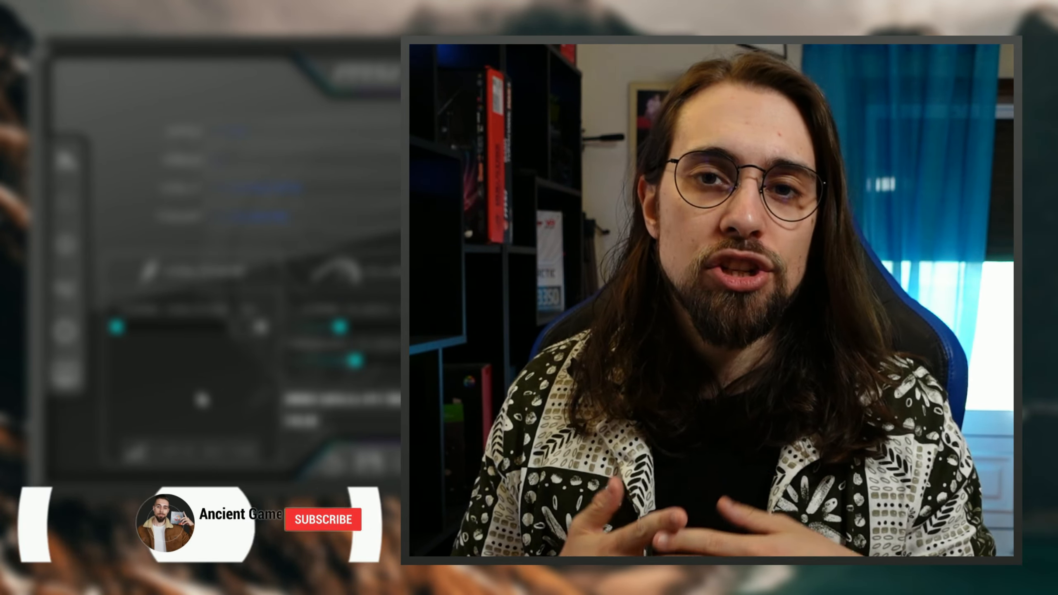
pyautogui.click(322, 519)
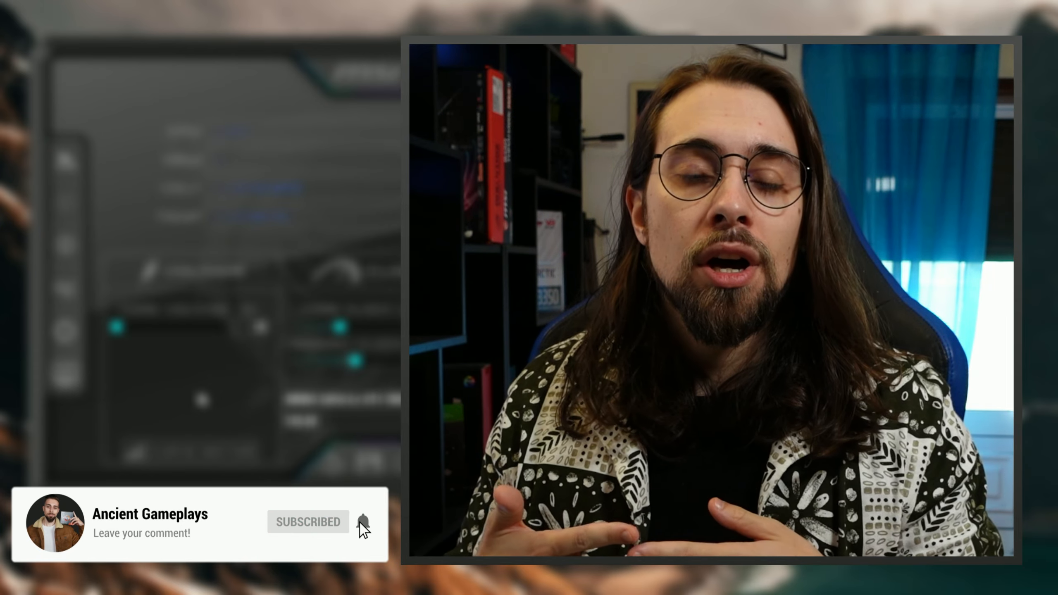